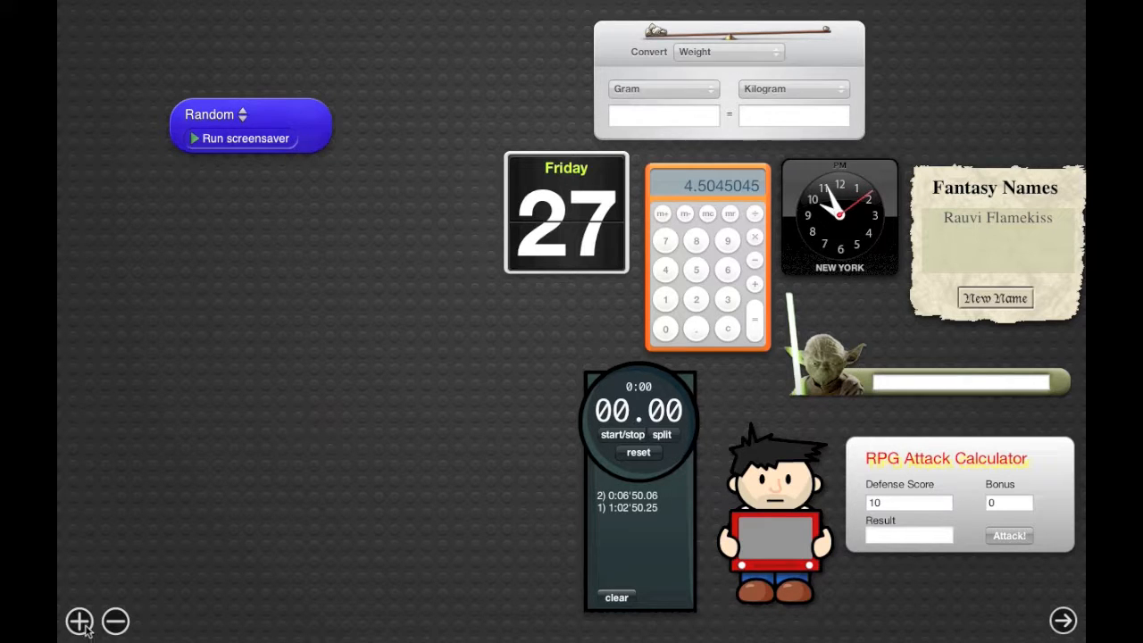
left_click(76, 621)
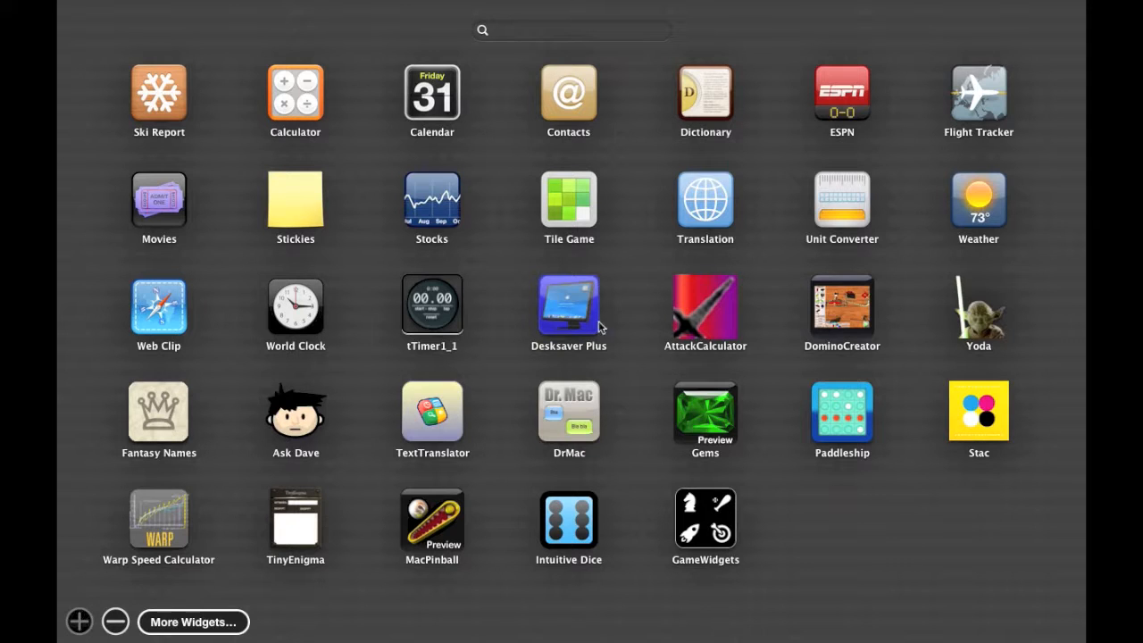
mouse_move(565, 306)
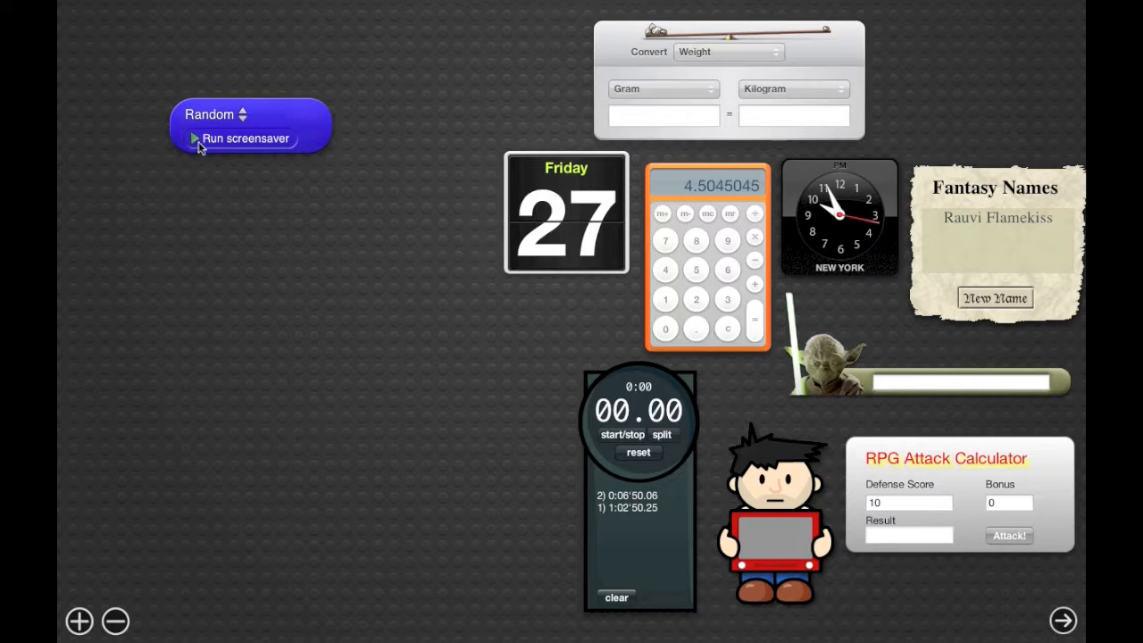
left_click(210, 115)
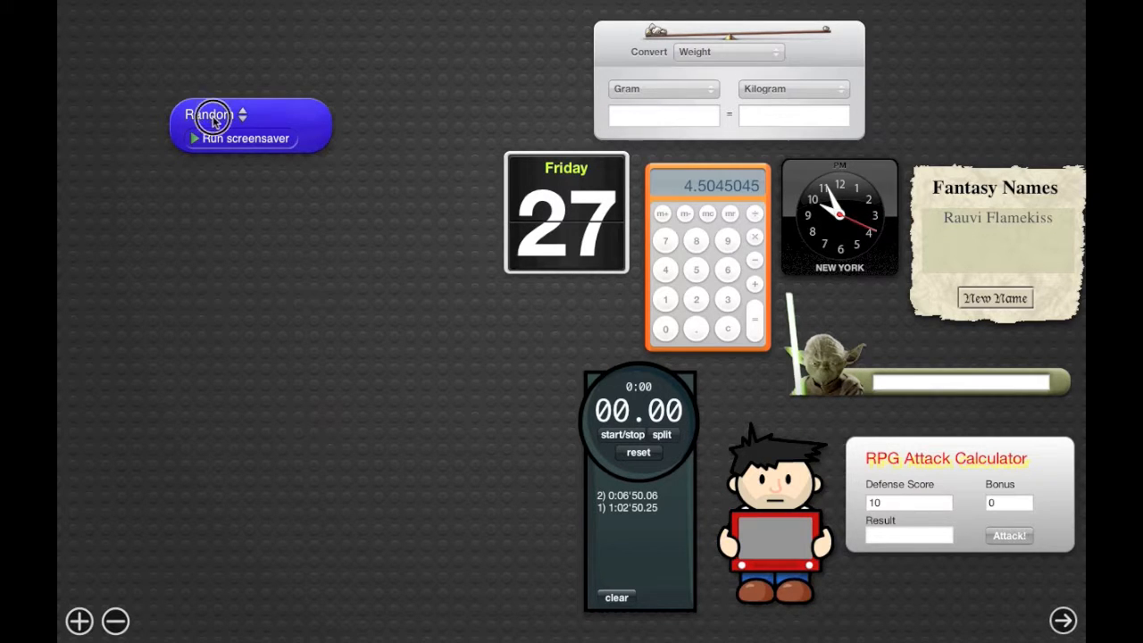